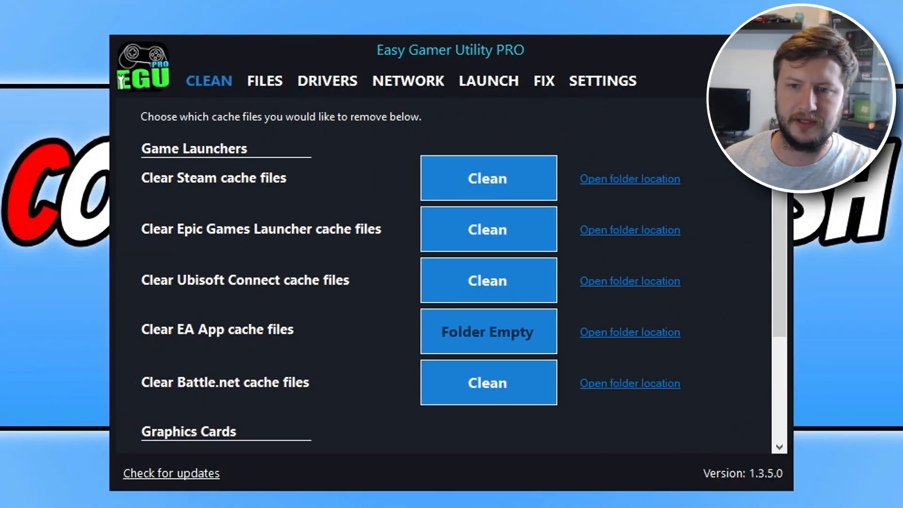
{"action": "mouse_move", "coordinate": [687, 235]}
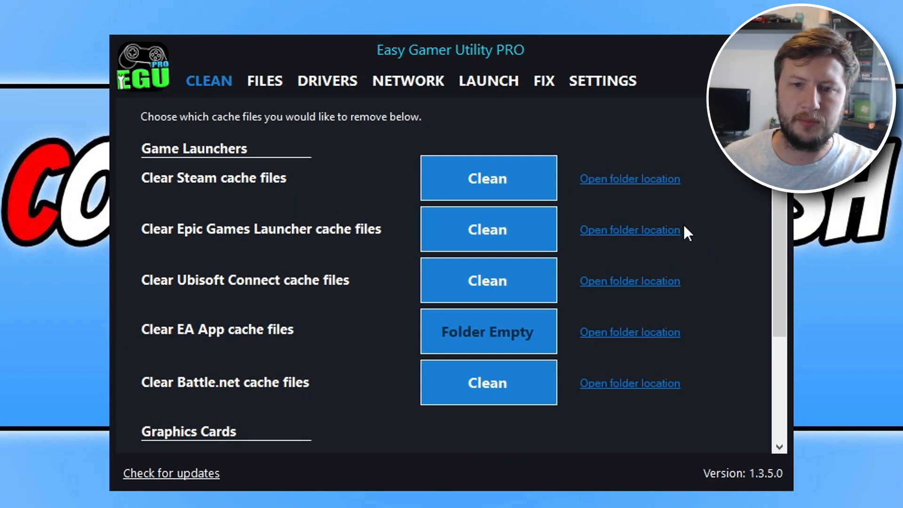
{"action": "mouse_move", "coordinate": [761, 215]}
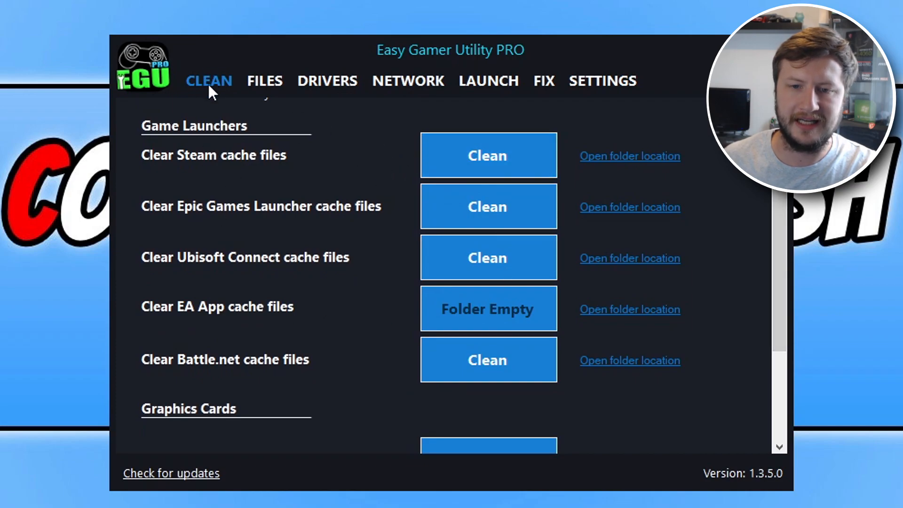
Request a restart into the BIOS from the LAUNCH section's Enter BIOS option.
{"action": "scroll", "scroll_direction": "down", "scroll_amount": 3}
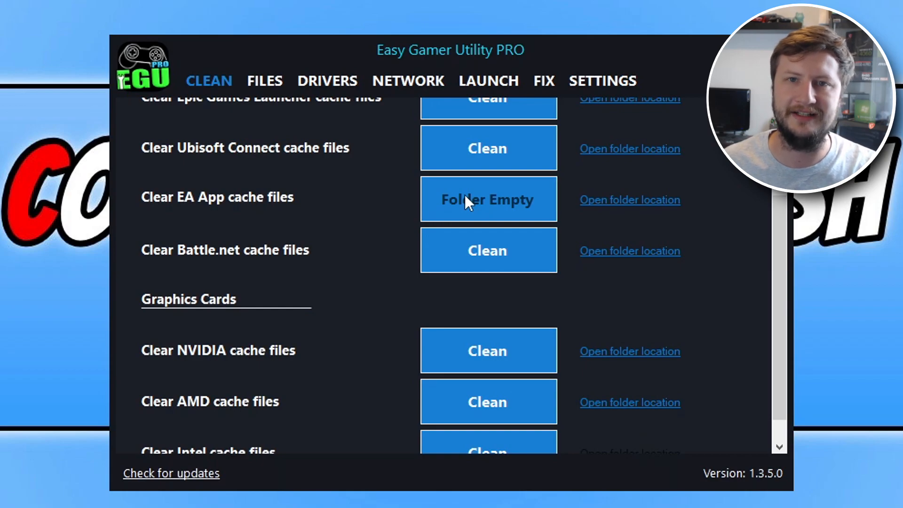
{"action": "mouse_move", "coordinate": [437, 43]}
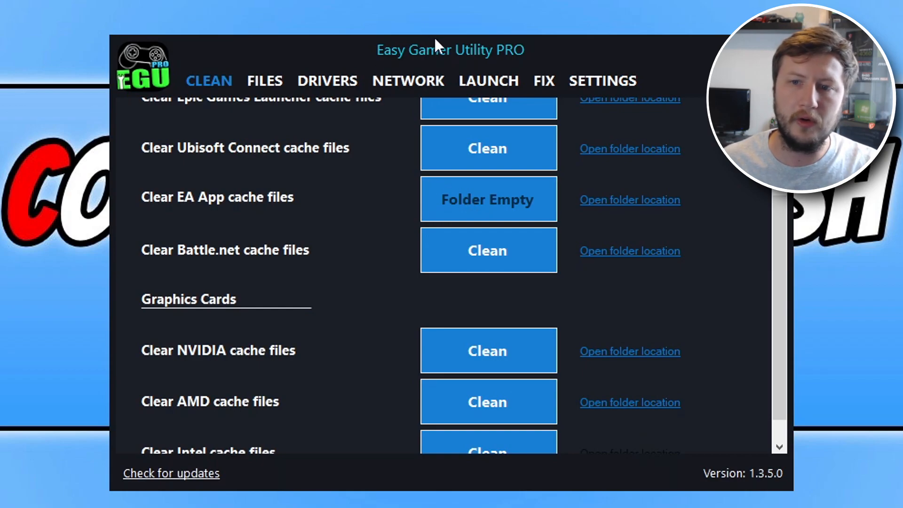
{"action": "mouse_move", "coordinate": [494, 89]}
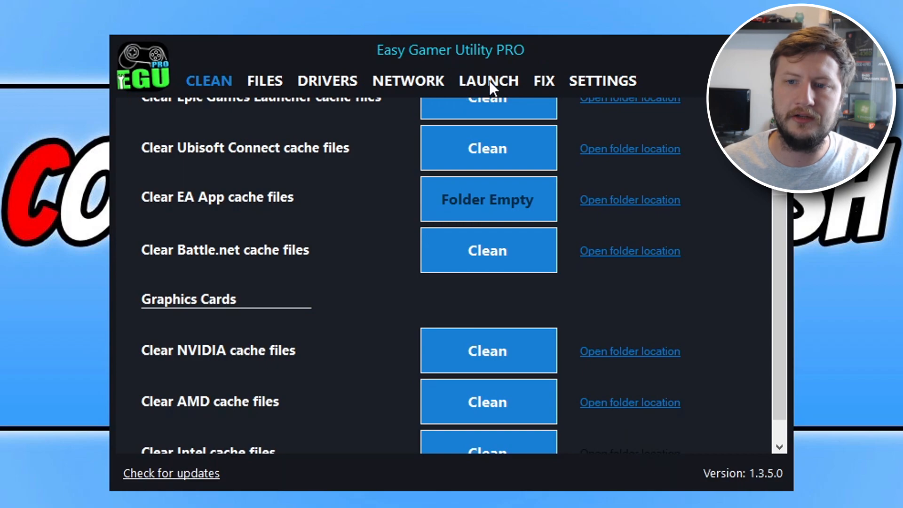
{"action": "left_click", "coordinate": [489, 80]}
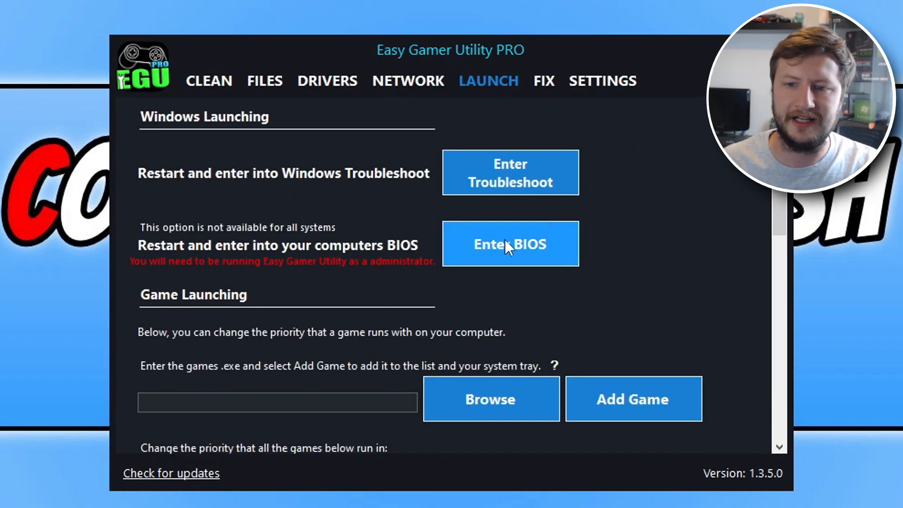
{"action": "left_click", "coordinate": [510, 243]}
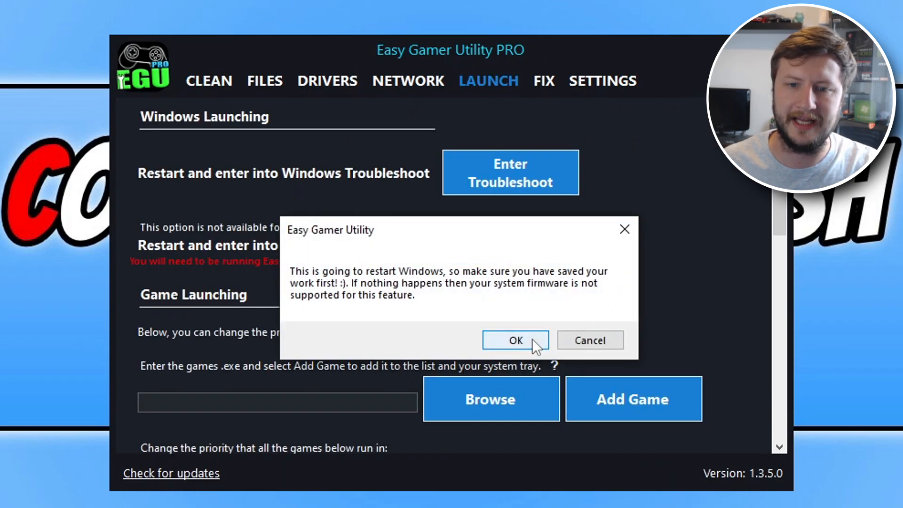
{"action": "mouse_move", "coordinate": [701, 302]}
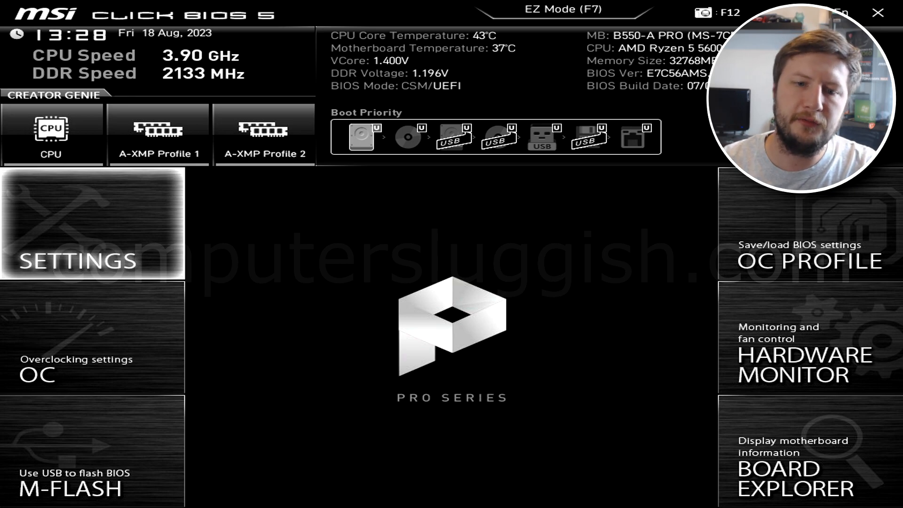
Go into SETTINGS and choose the Advanced category.
{"action": "left_click", "coordinate": [94, 224]}
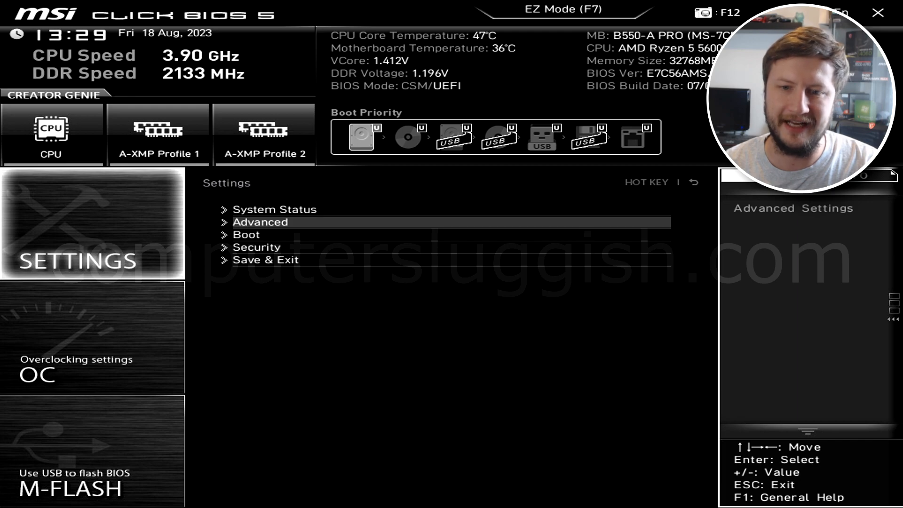
{"action": "left_click", "coordinate": [260, 222]}
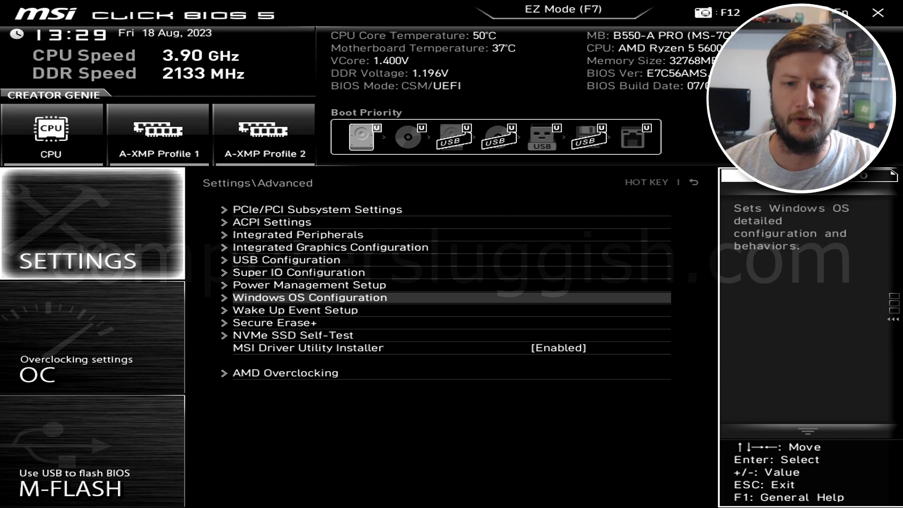
Under Windows OS Configuration, change the Secure Boot setting to Enabled.
{"action": "left_click", "coordinate": [311, 297]}
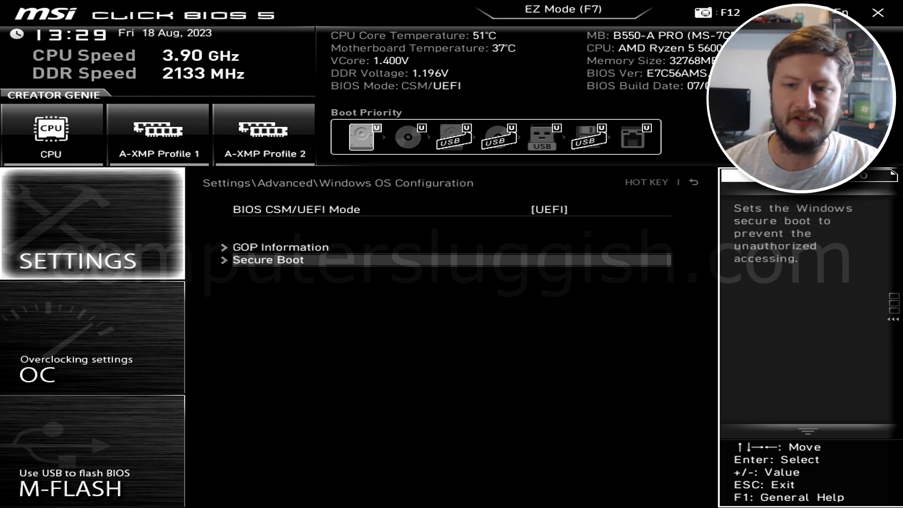
{"action": "left_click", "coordinate": [269, 259]}
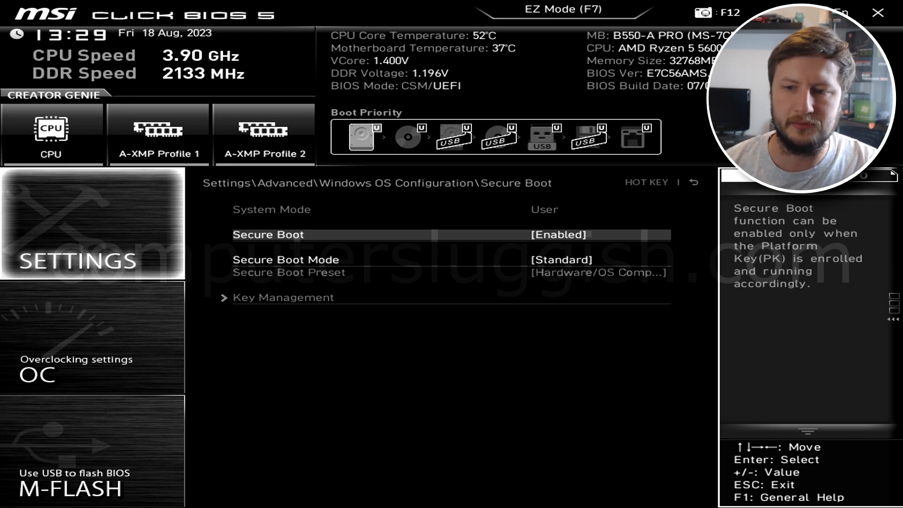
{"action": "left_click", "coordinate": [555, 234]}
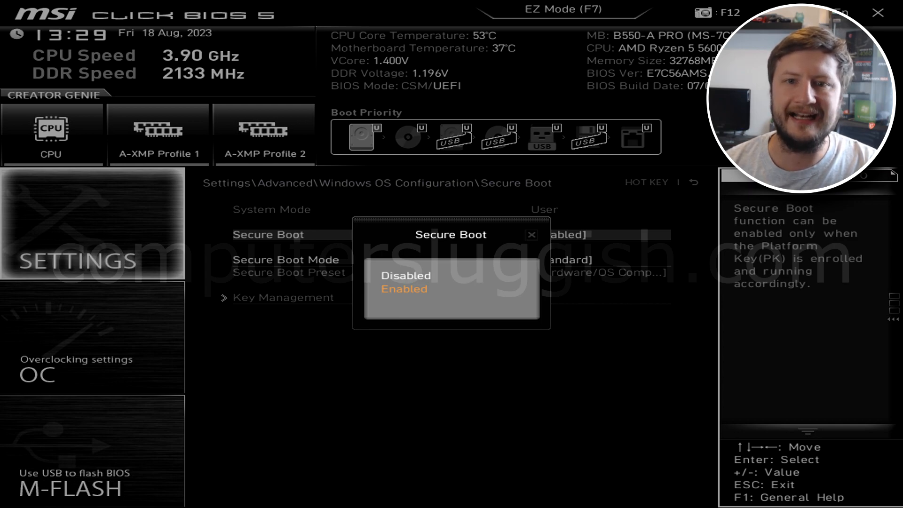
{"action": "left_click", "coordinate": [404, 289]}
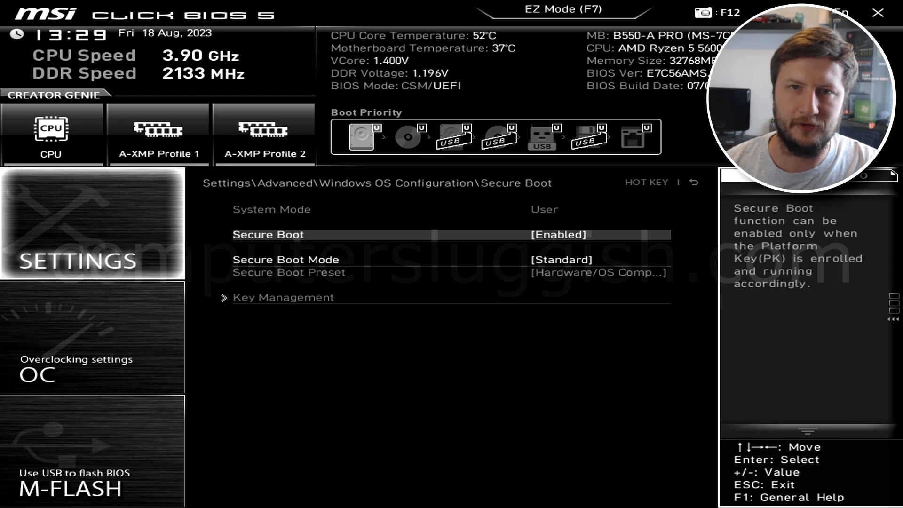